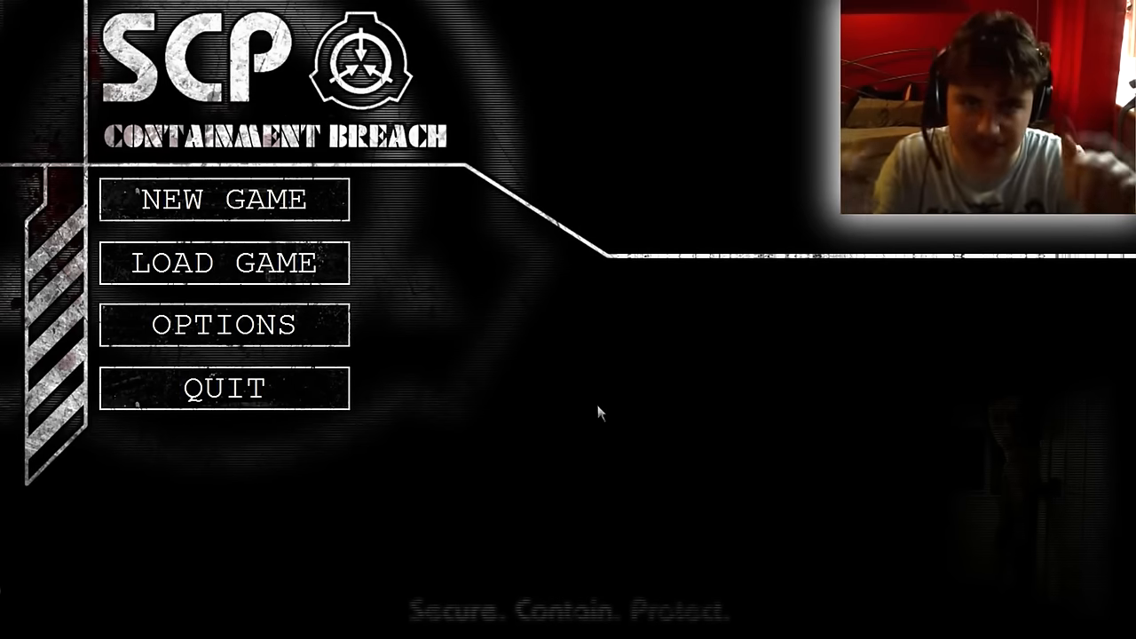
pyautogui.moveTo(617, 253)
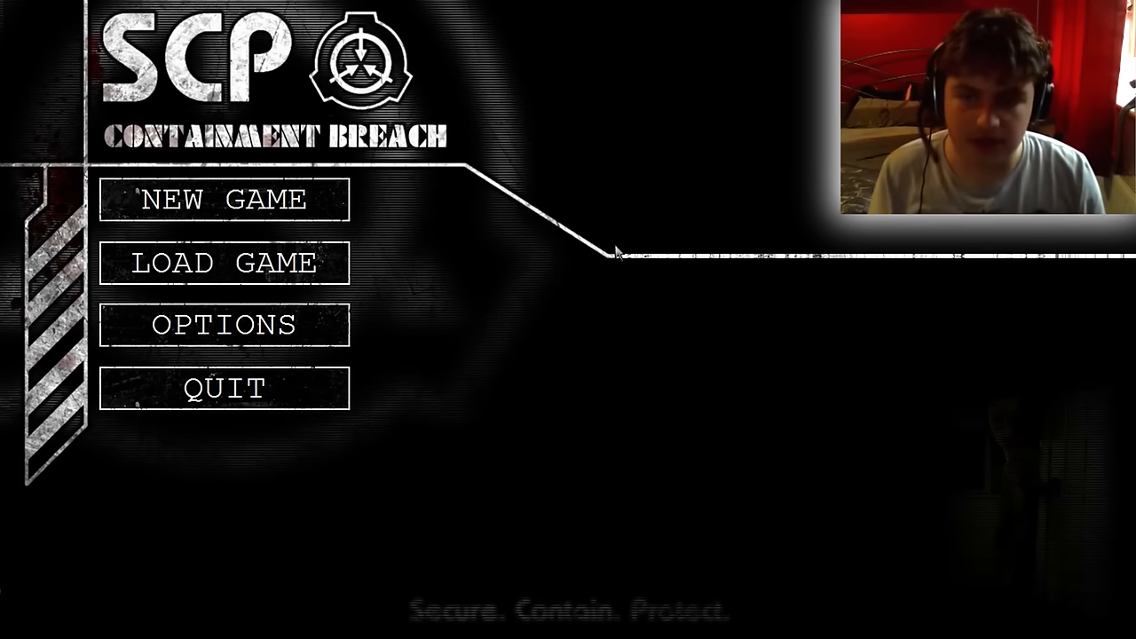
# - Load the 'Spawn 049' saved game from the Load Game list
pyautogui.click(225, 263)
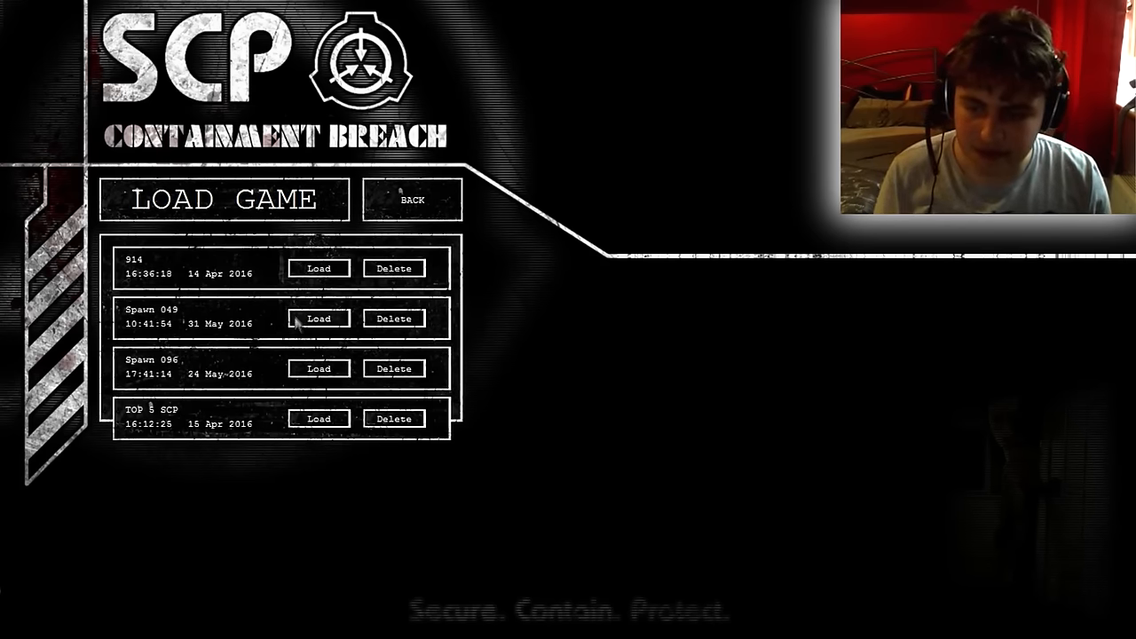
pyautogui.click(318, 318)
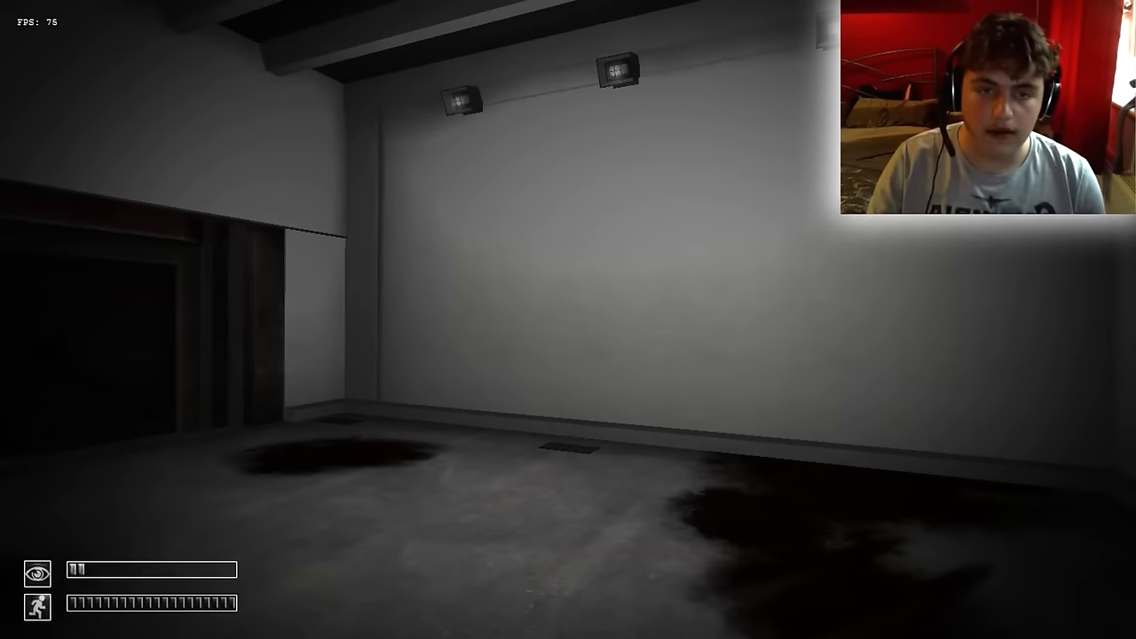
# - Use the console to enable noclip and god mode, then repeatedly run 'spawn 049'
pyautogui.press('`')
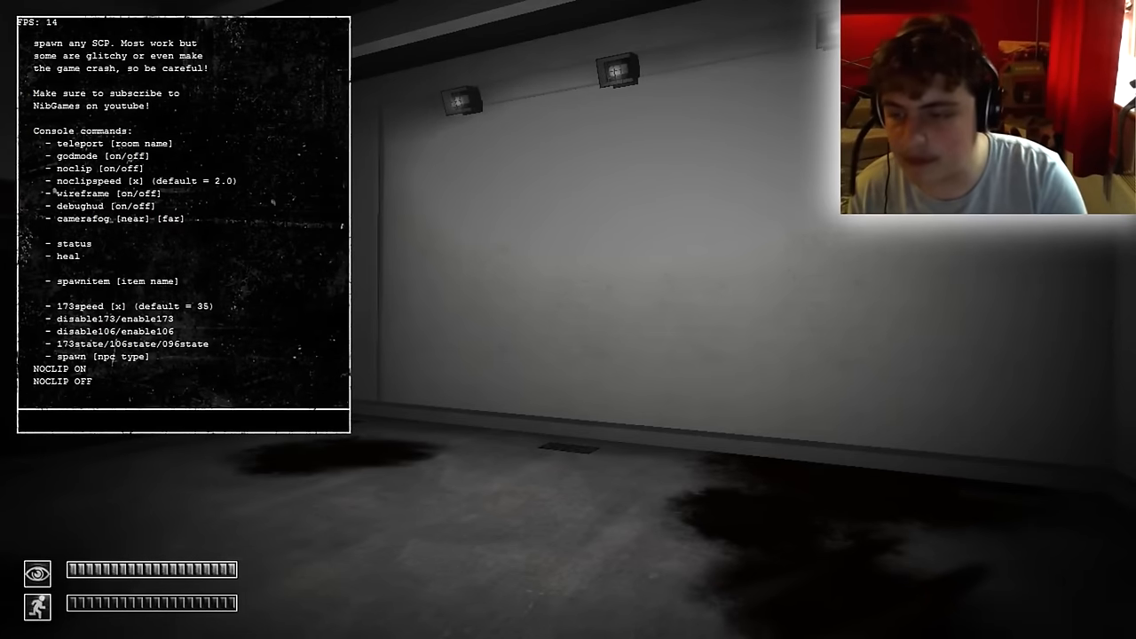
pyautogui.write('no')
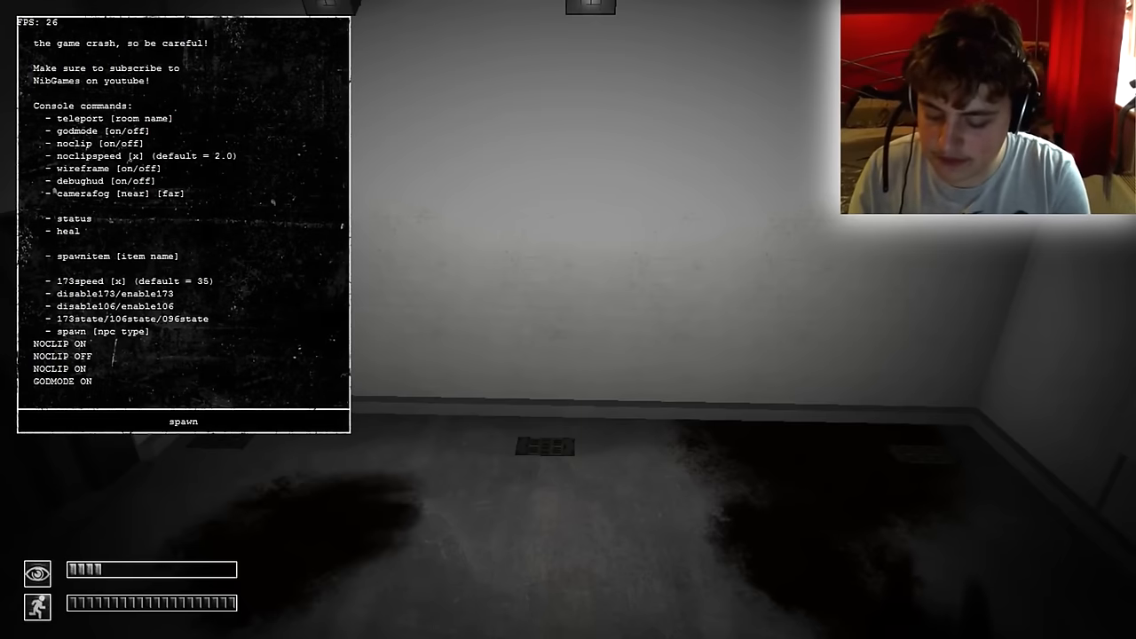
pyautogui.write('04')
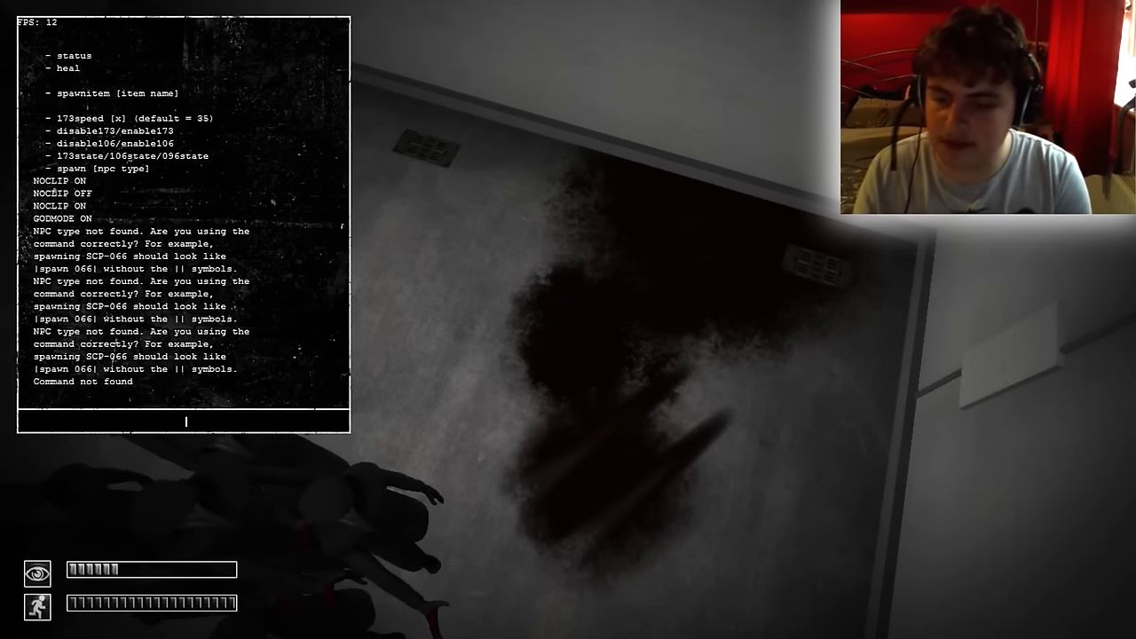
pyautogui.write('s')
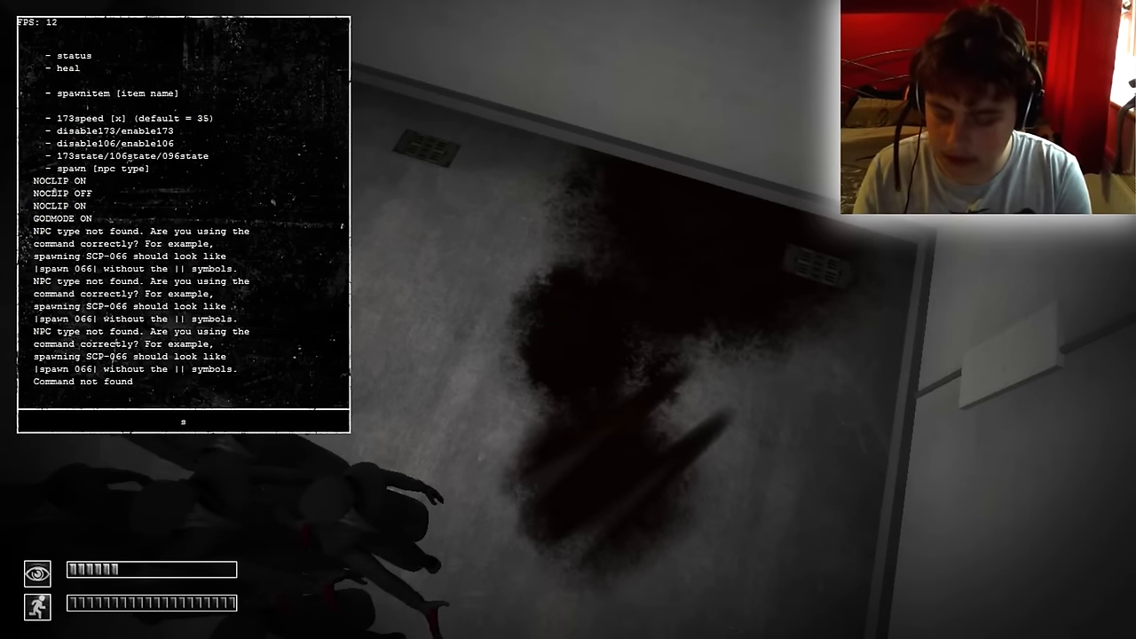
pyautogui.write('spawn 04')
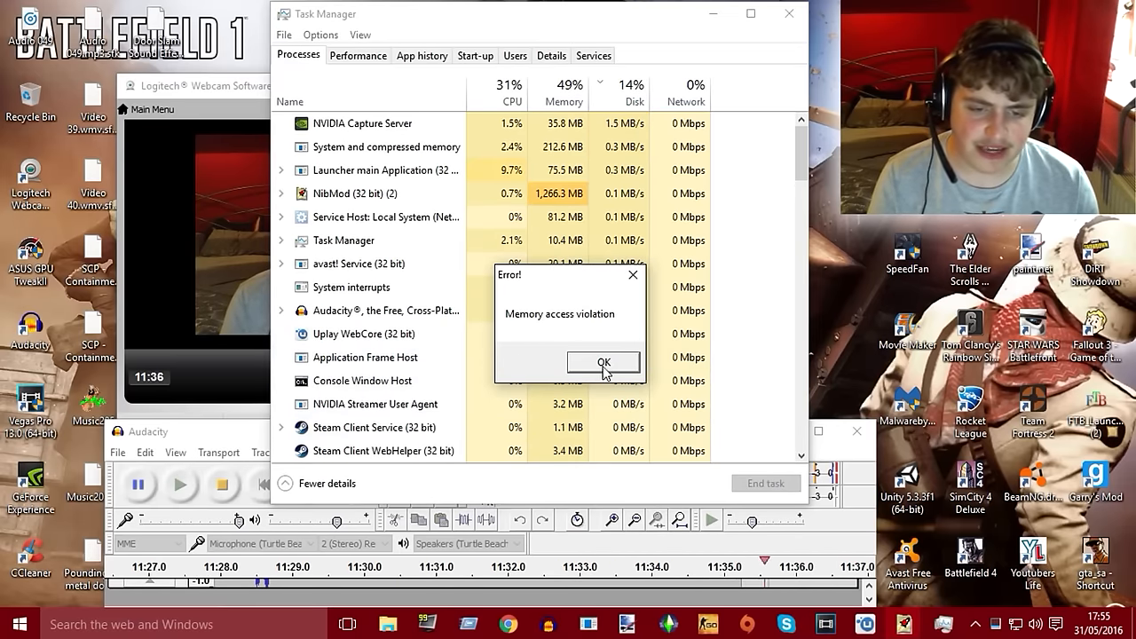
# - Dismiss the 'Memory access violation' crash error by clicking OK
pyautogui.click(603, 362)
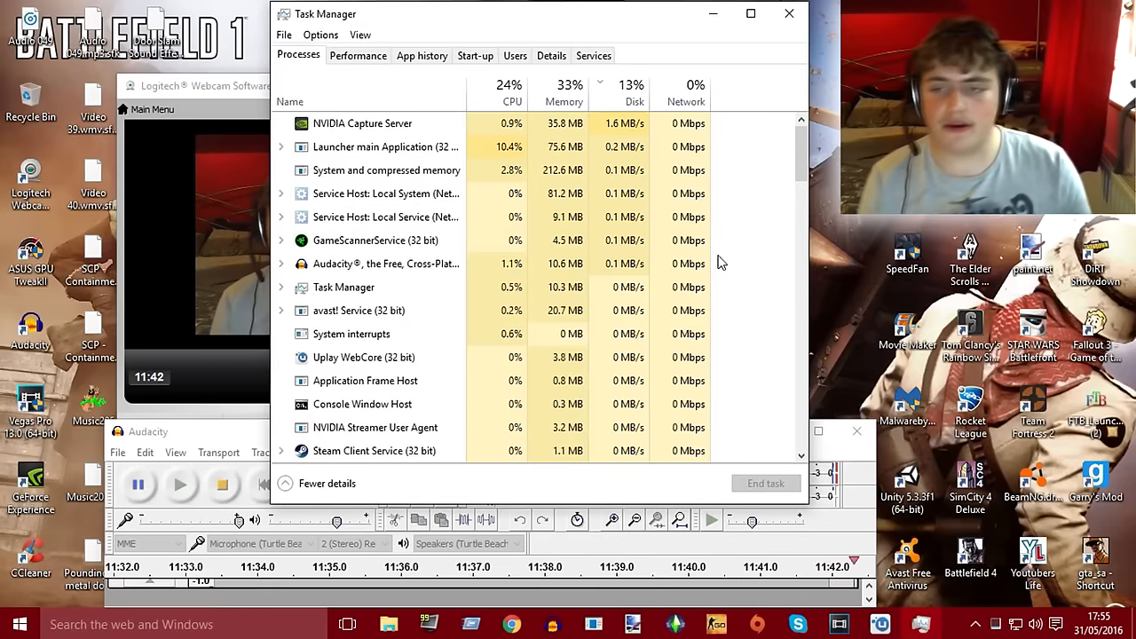